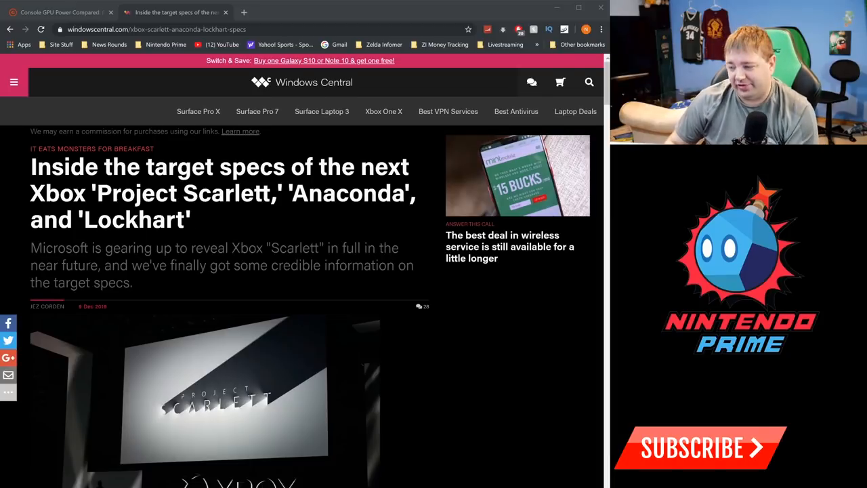
Step: Scroll past the header image and reveal trailer to the Anaconda 12 teraflops versus Lockhart paragraphs
scroll(down, 3)
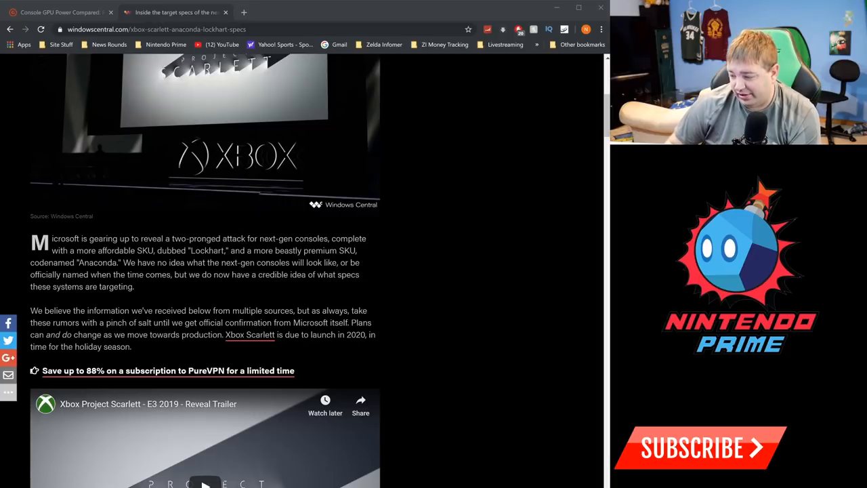
scroll(down, 3)
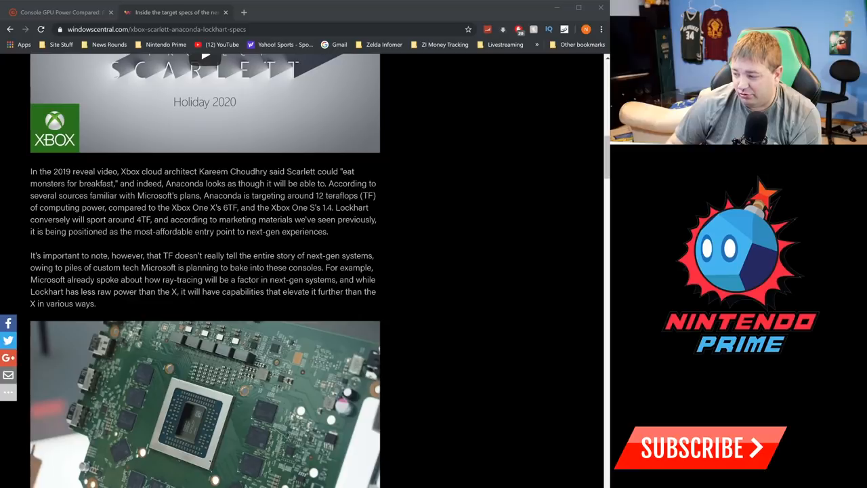
Step: Scroll down to the Xbox One X board photo and the eight CPU cores paragraph
scroll(down, 3)
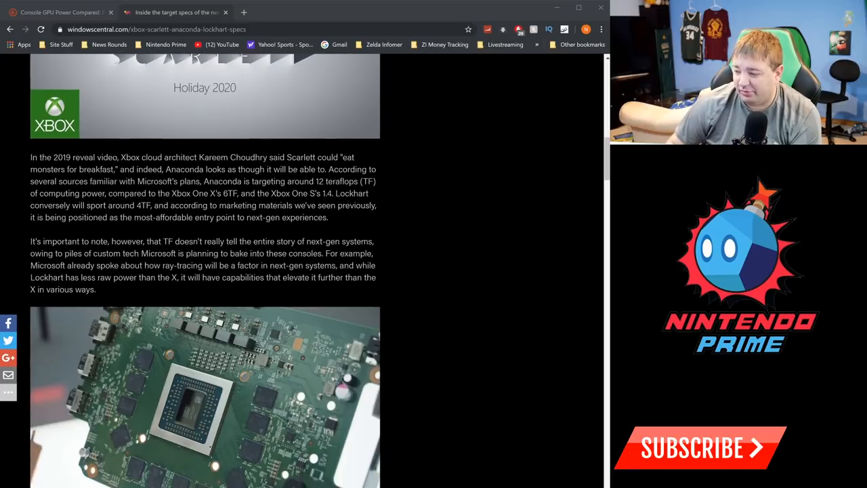
scroll(down, 3)
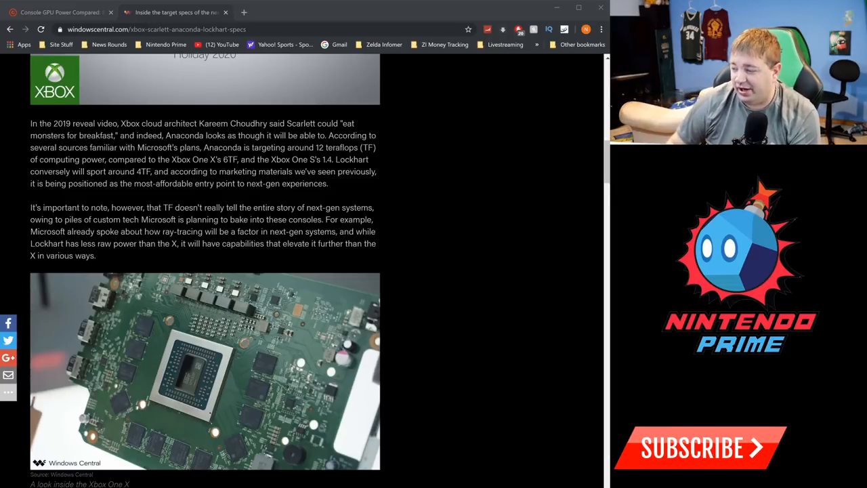
mouse_move(172, 105)
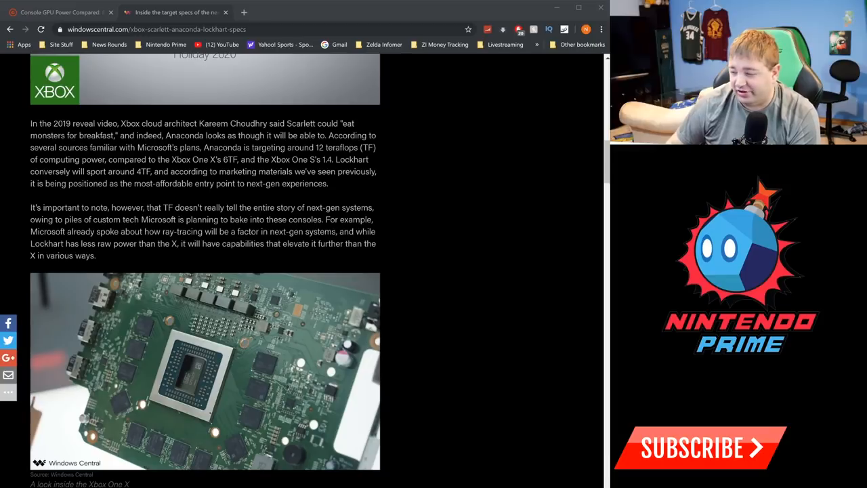
scroll(down, 3)
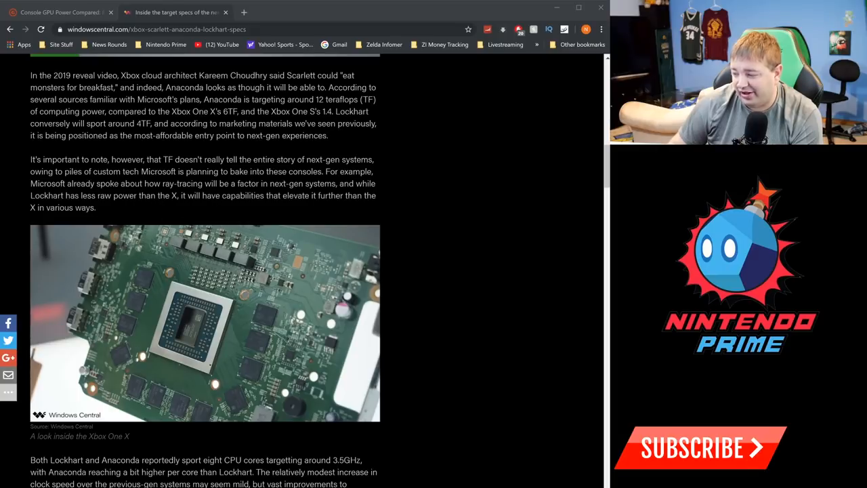
Step: Scroll to the RAM figures and the NVMe SSD section with its load-times pull quote
scroll(down, 3)
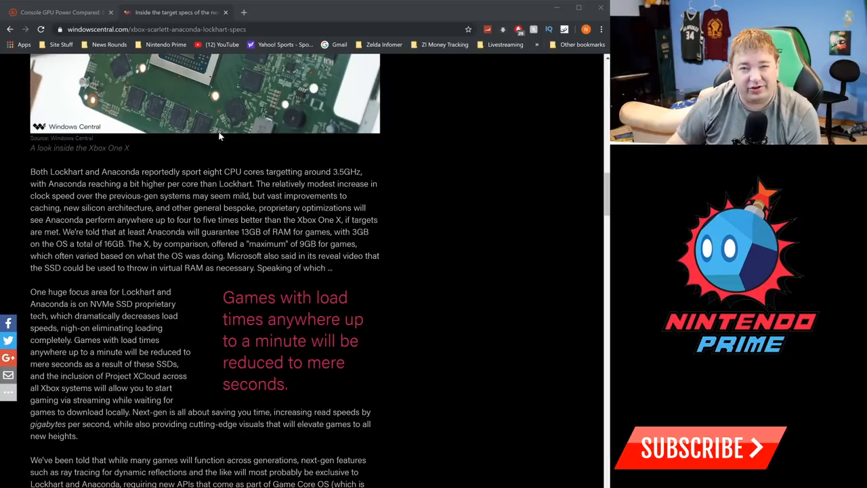
mouse_move(220, 136)
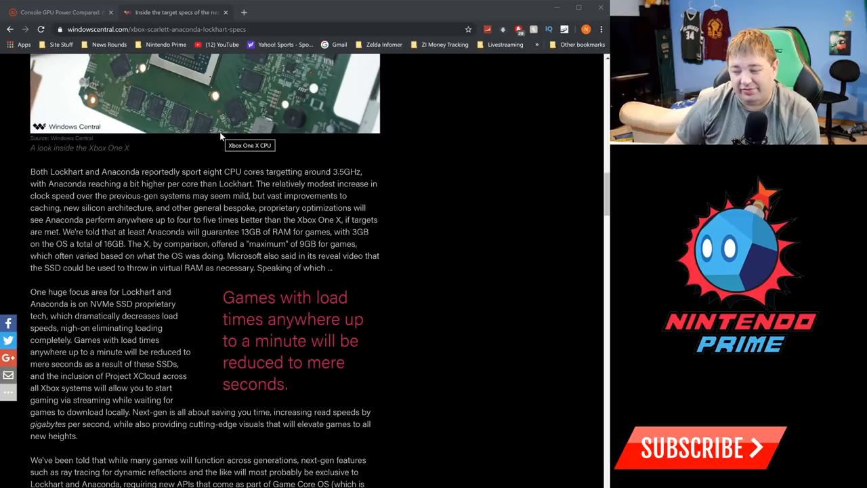
mouse_move(206, 132)
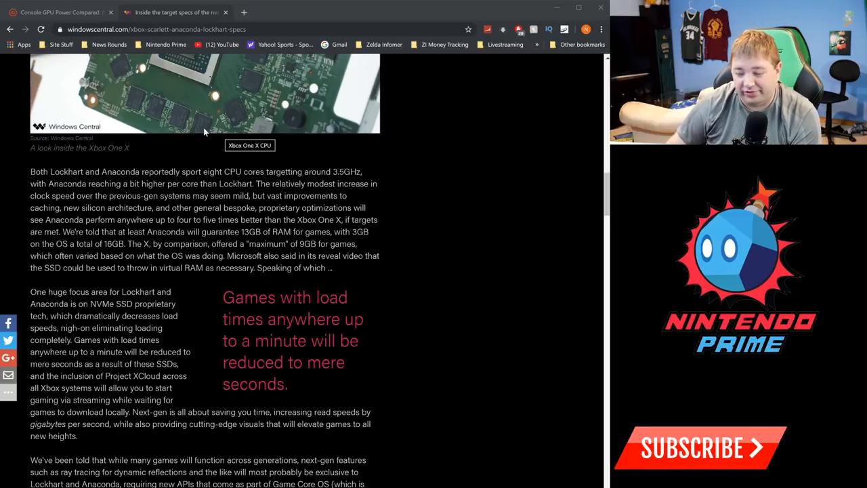
mouse_move(208, 122)
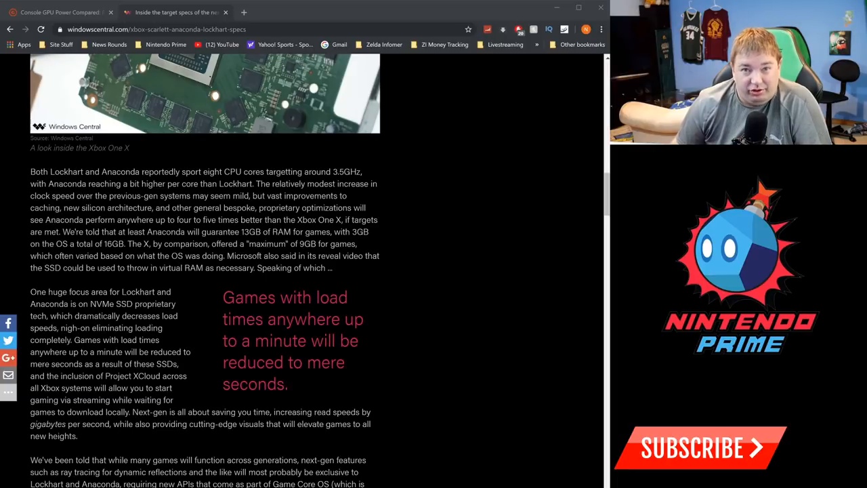
mouse_move(79, 129)
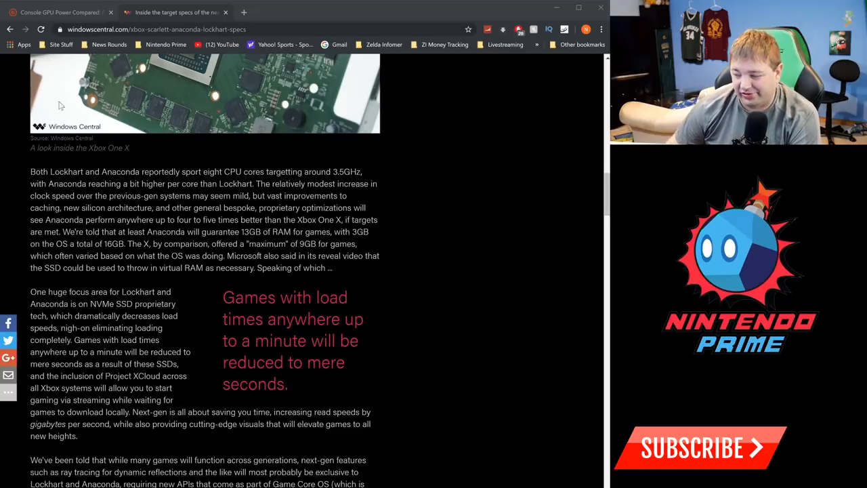
scroll(down, 3)
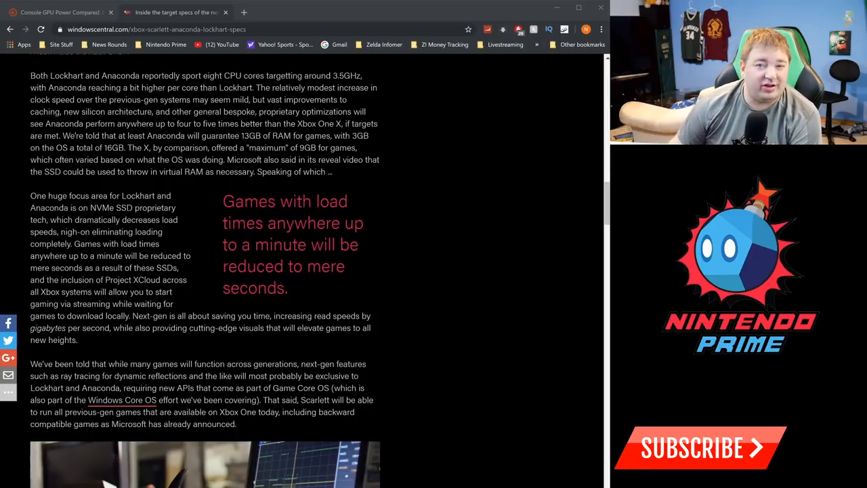
mouse_move(54, 183)
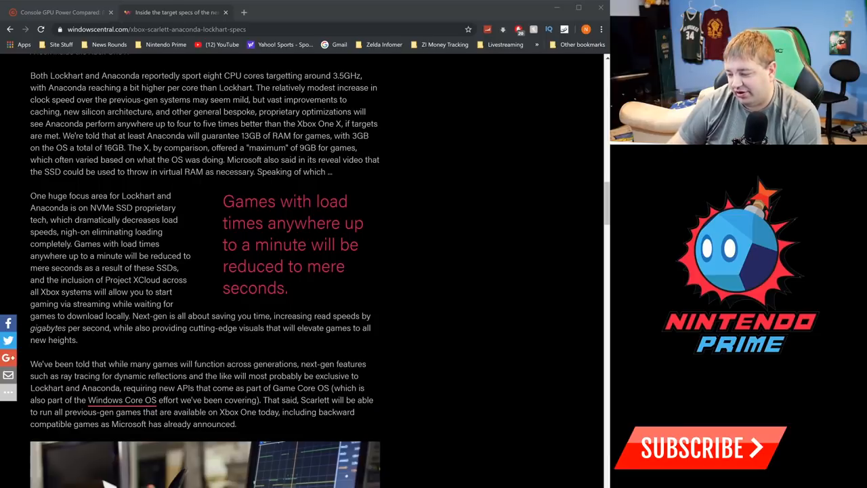
scroll(down, 3)
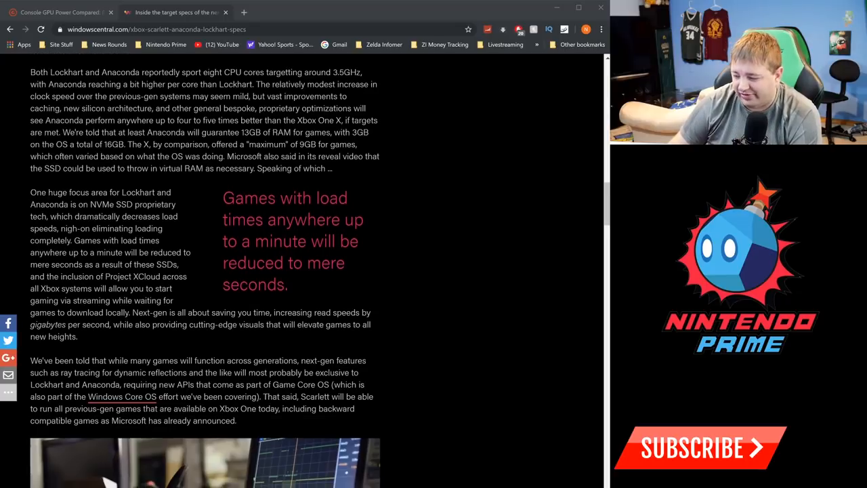
scroll(down, 3)
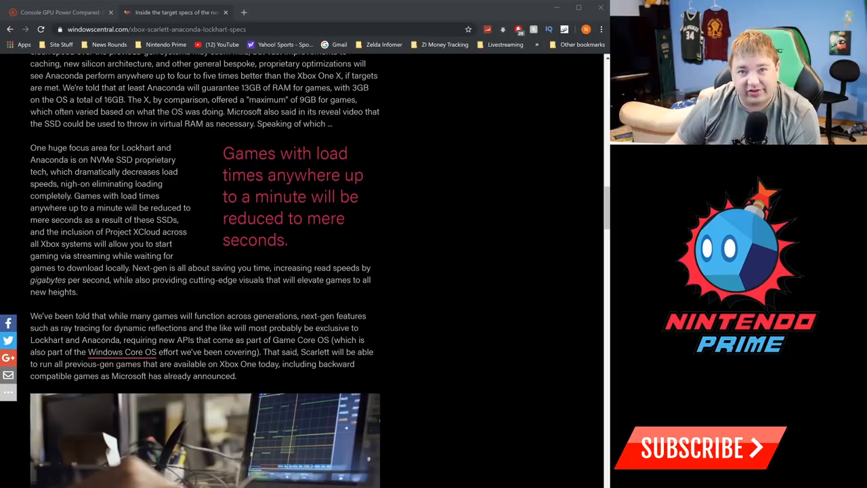
mouse_move(142, 294)
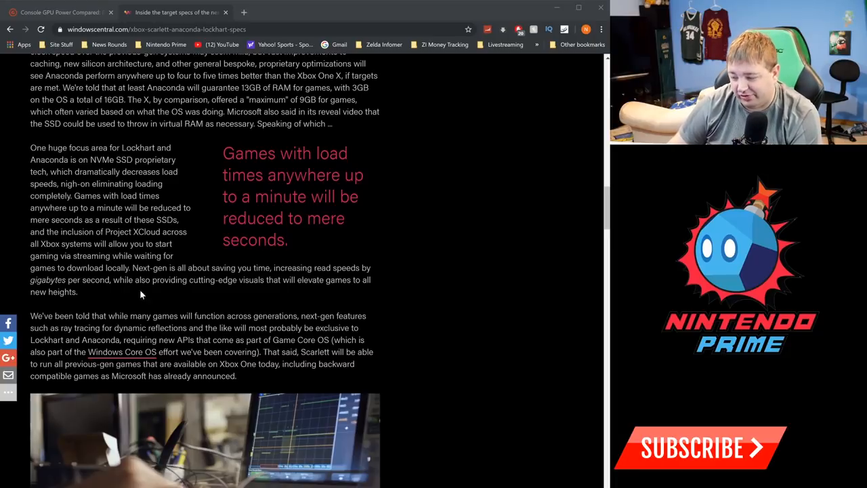
scroll(down, 3)
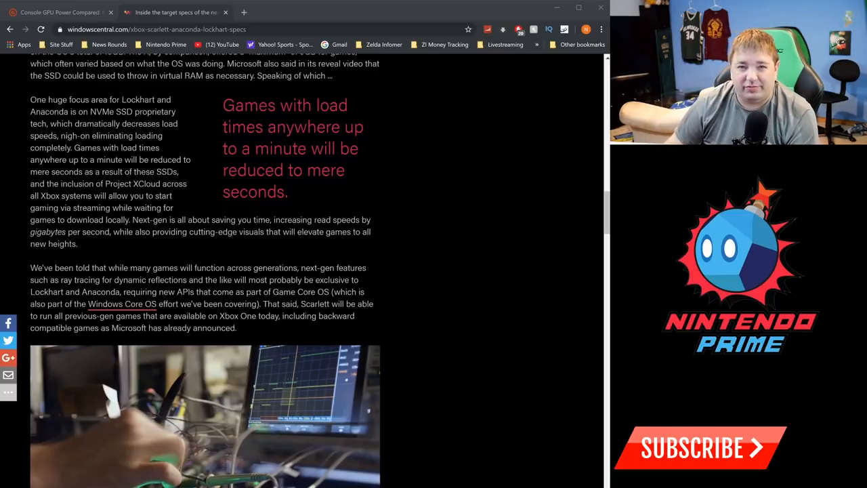
mouse_move(147, 257)
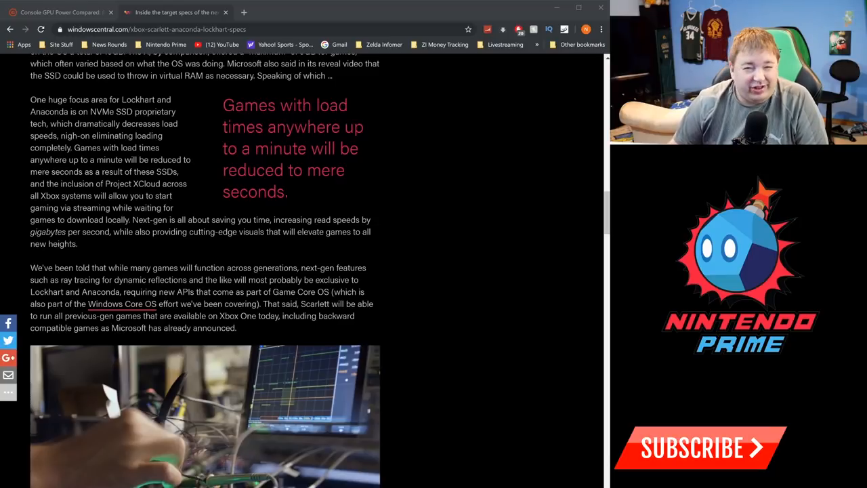
mouse_move(202, 365)
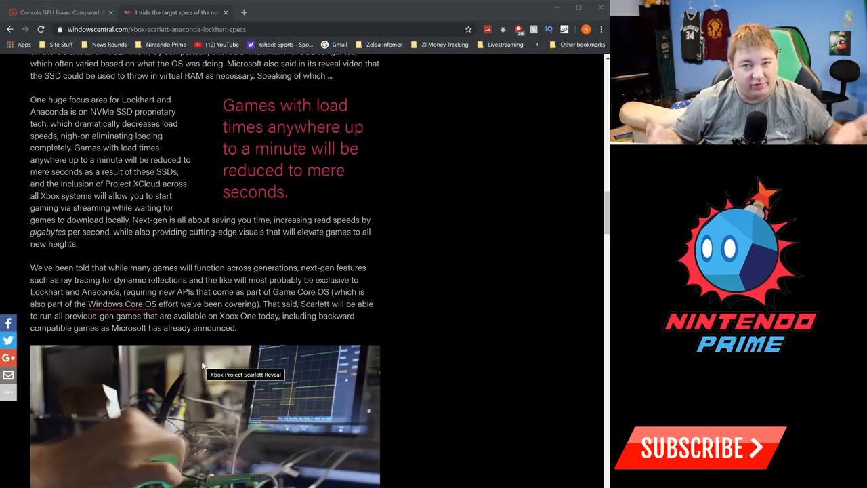
scroll(down, 3)
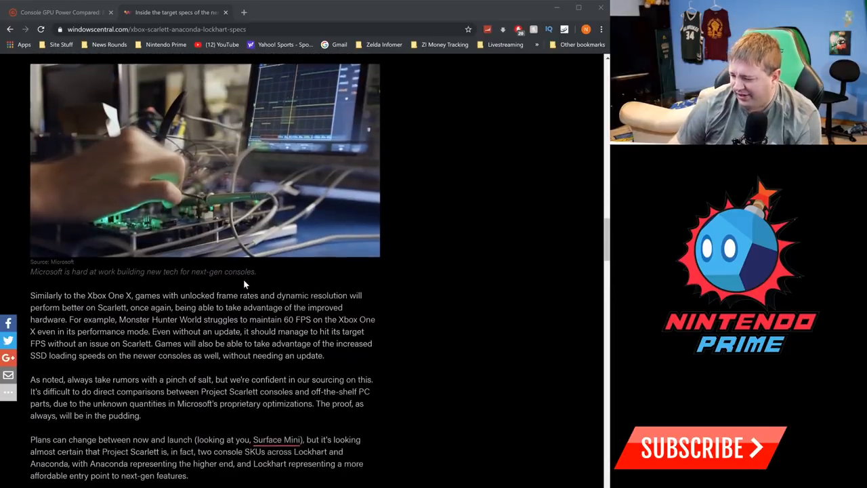
scroll(down, 3)
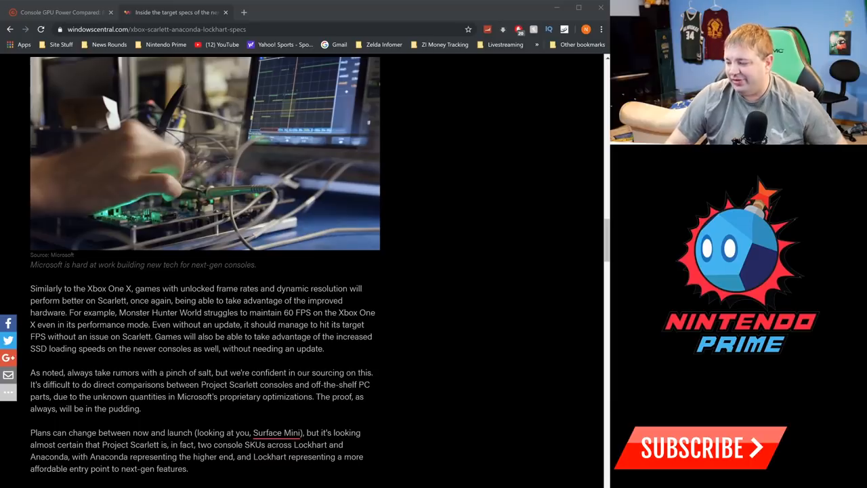
scroll(down, 3)
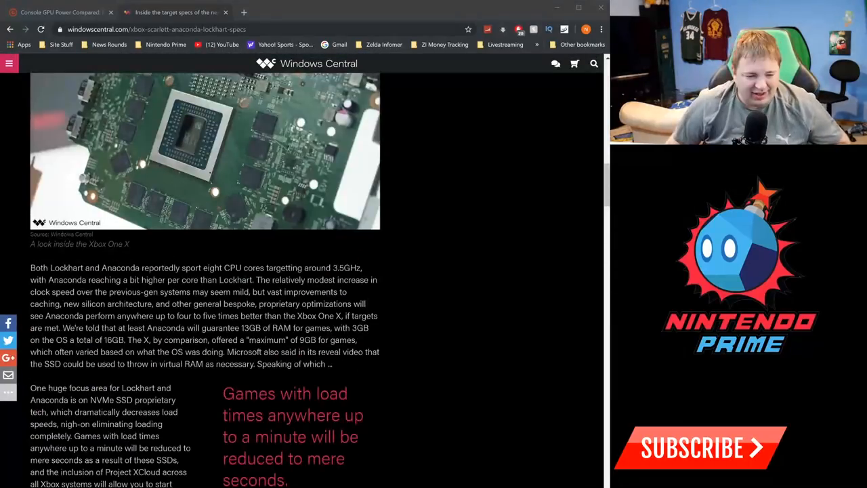
click(58, 12)
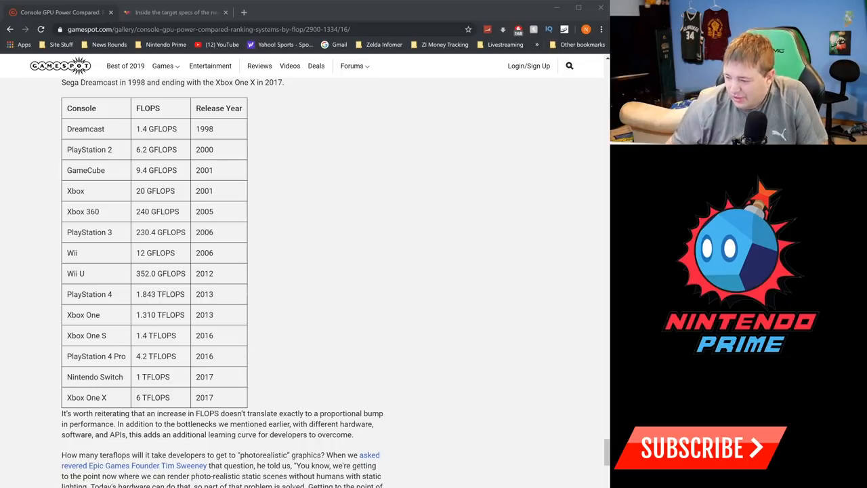
mouse_move(102, 317)
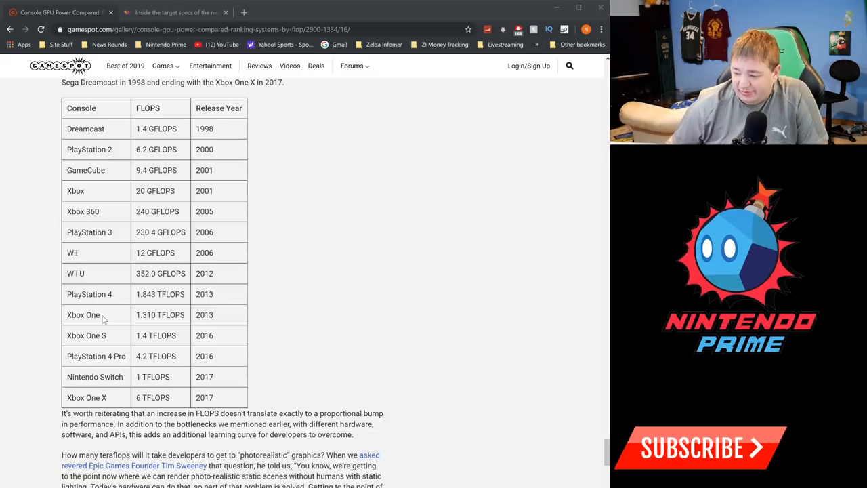
mouse_move(350, 325)
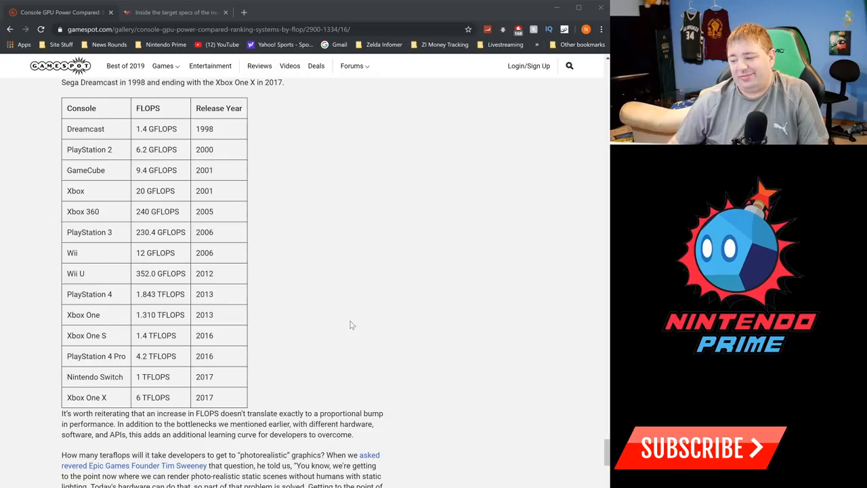